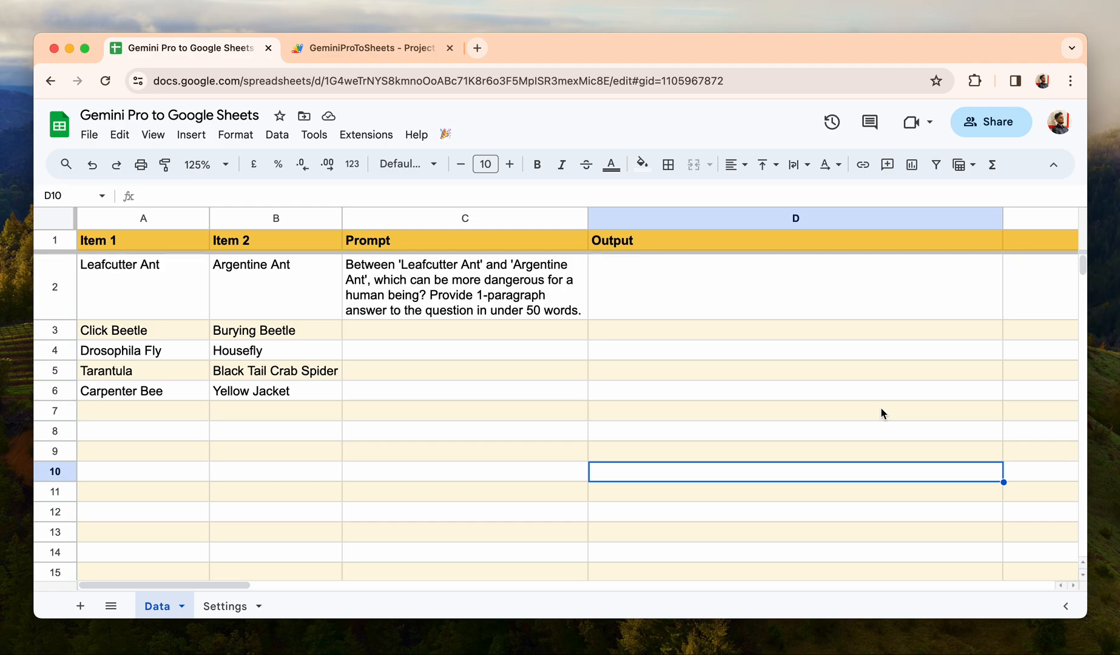
{"action": "mouse_move", "coordinate": [444, 314]}
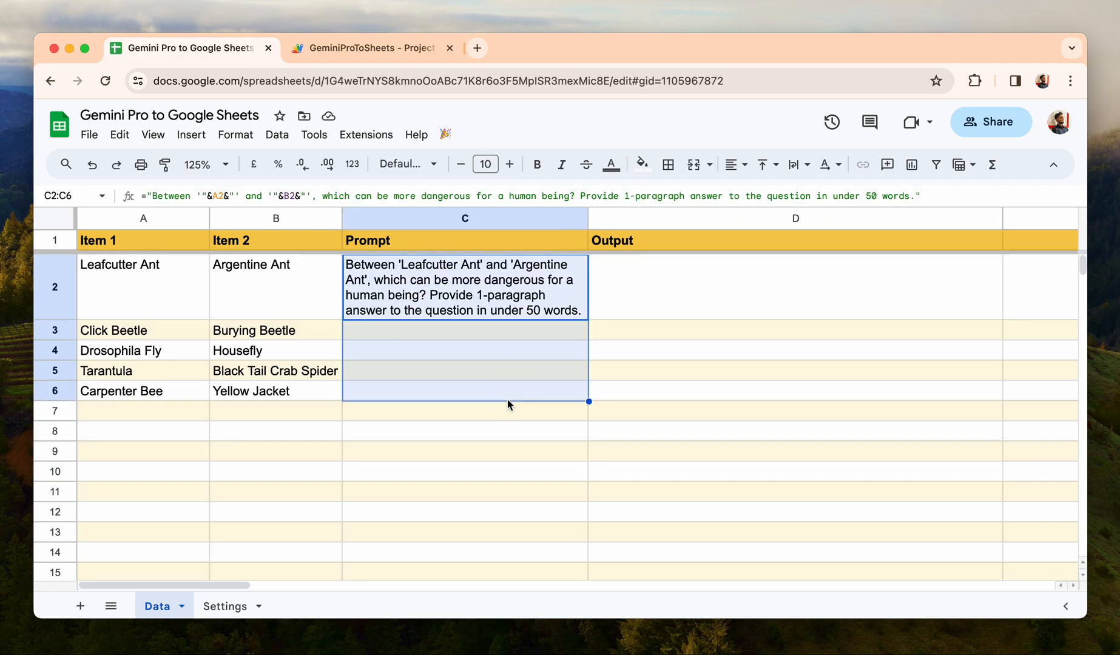
Open the GeminiProToSheets Apps Script project from Extensions to view Code.gs.
{"action": "left_click", "coordinate": [464, 451]}
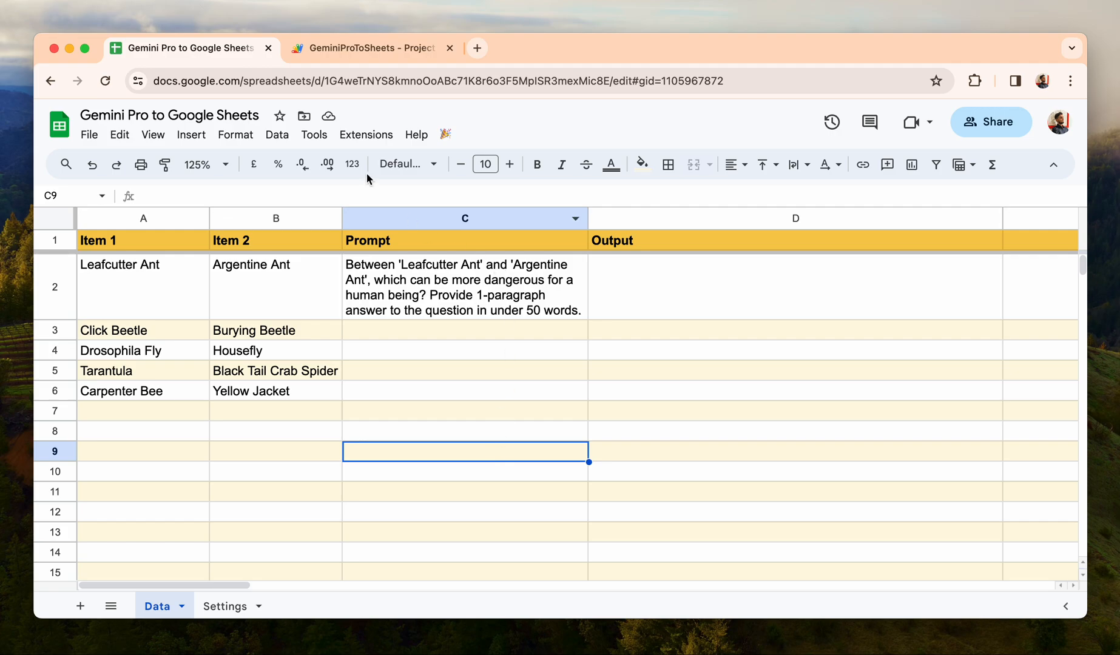
{"action": "left_click", "coordinate": [366, 134]}
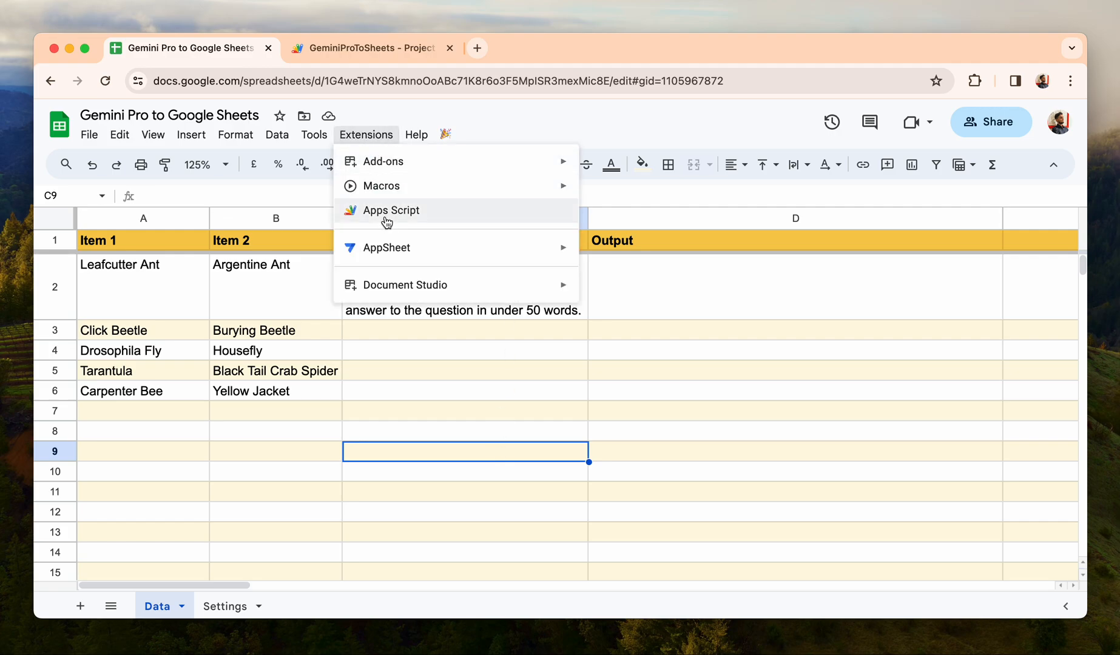
{"action": "mouse_move", "coordinate": [376, 141]}
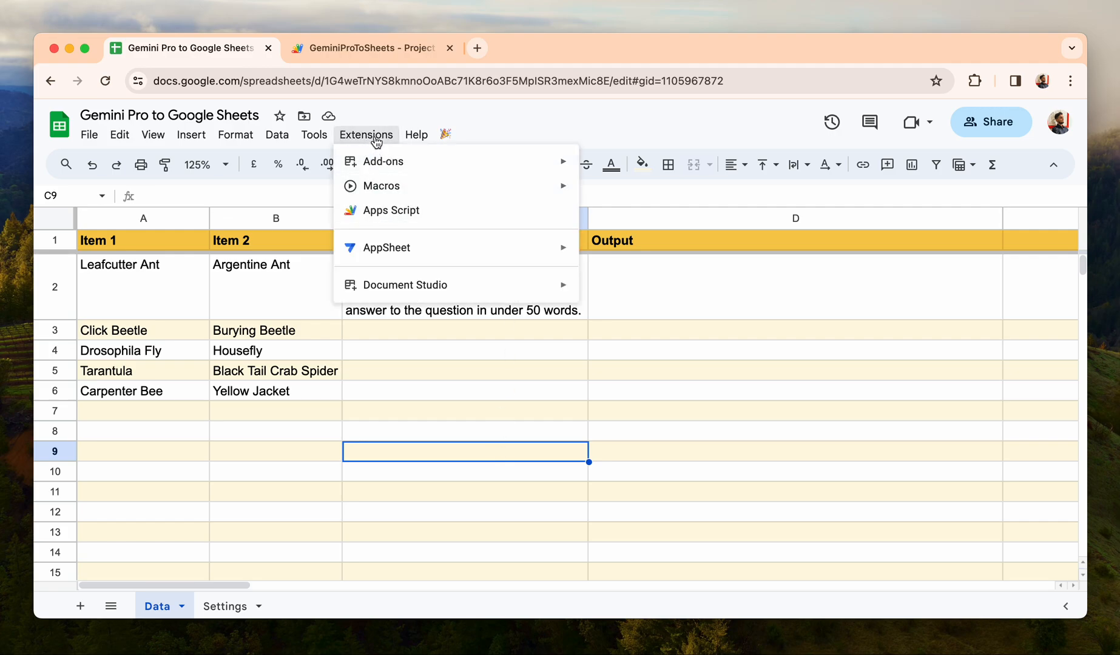
{"action": "left_click", "coordinate": [382, 210]}
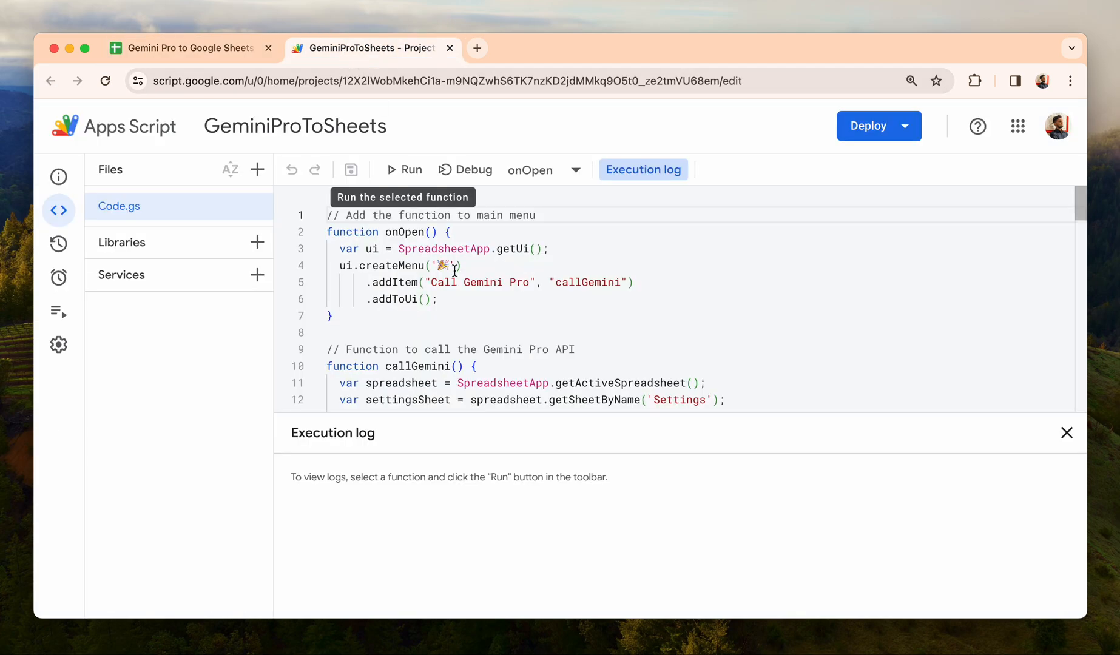
{"action": "mouse_move", "coordinate": [451, 326]}
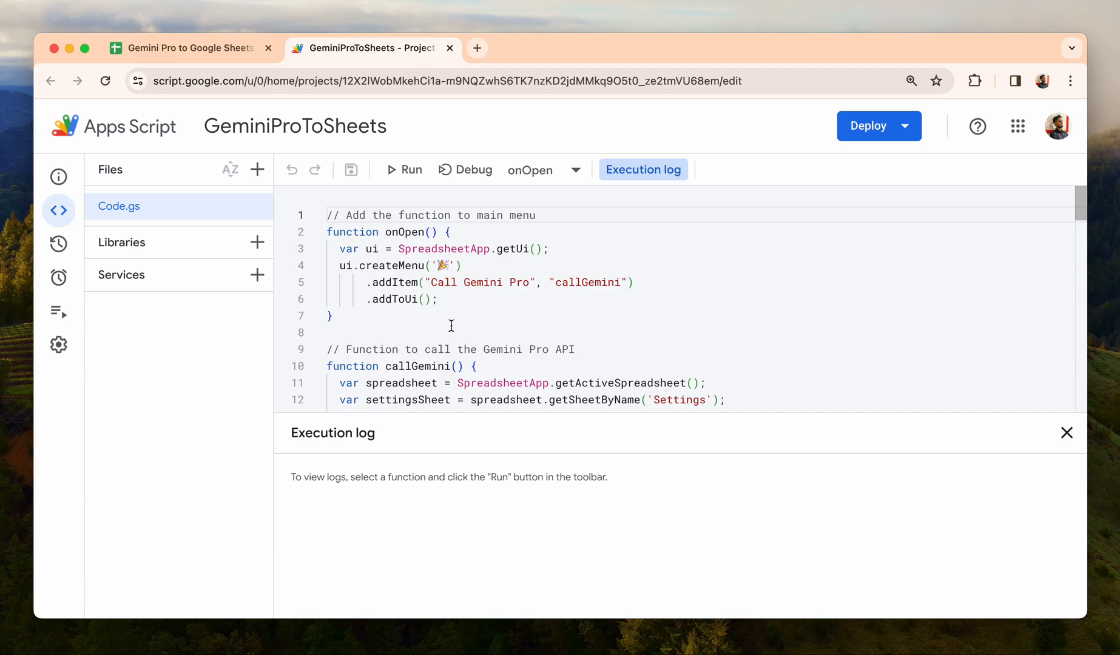
{"action": "left_click", "coordinate": [189, 48]}
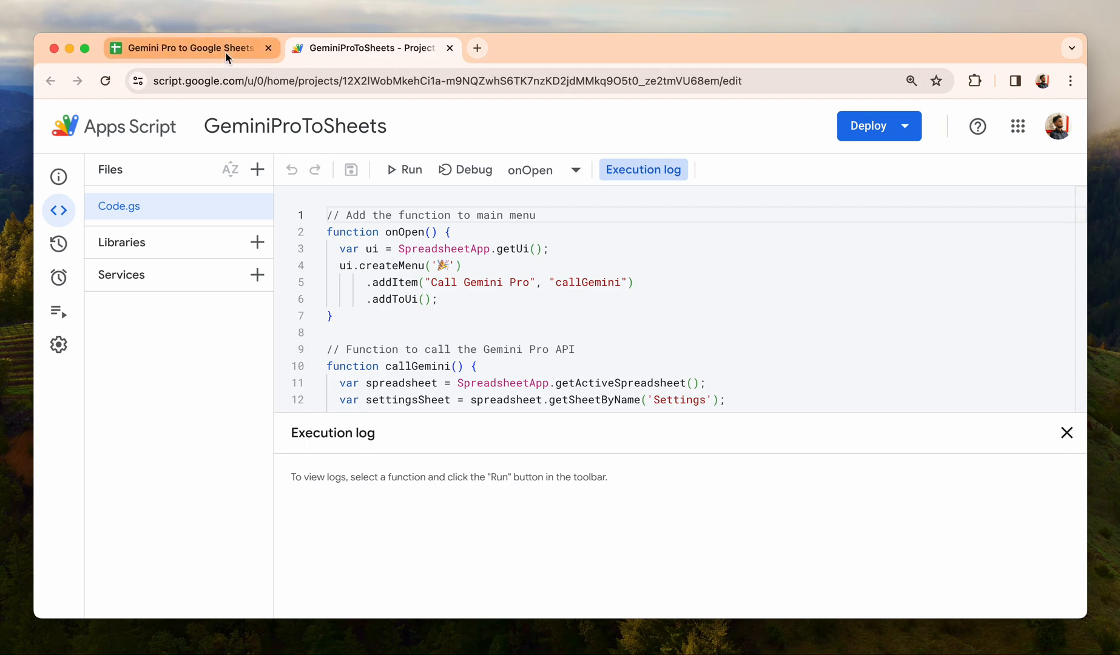
Return to the spreadsheet and show the Settings sheet with API key, rows 2–10, columns C and D.
{"action": "left_click", "coordinate": [188, 47]}
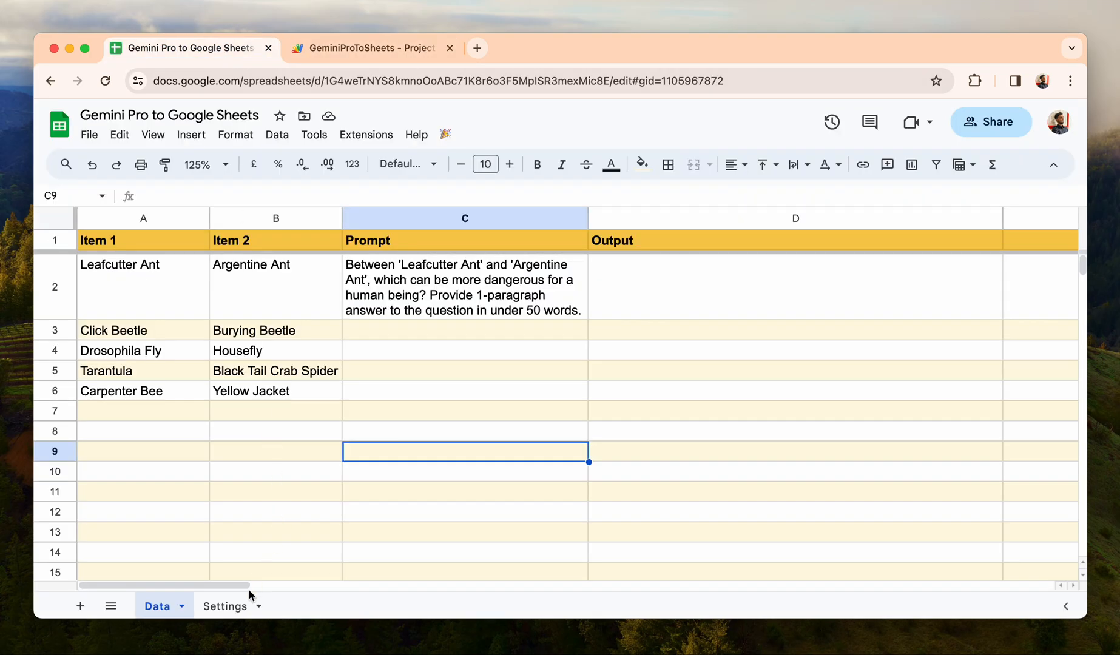
{"action": "left_click", "coordinate": [224, 606]}
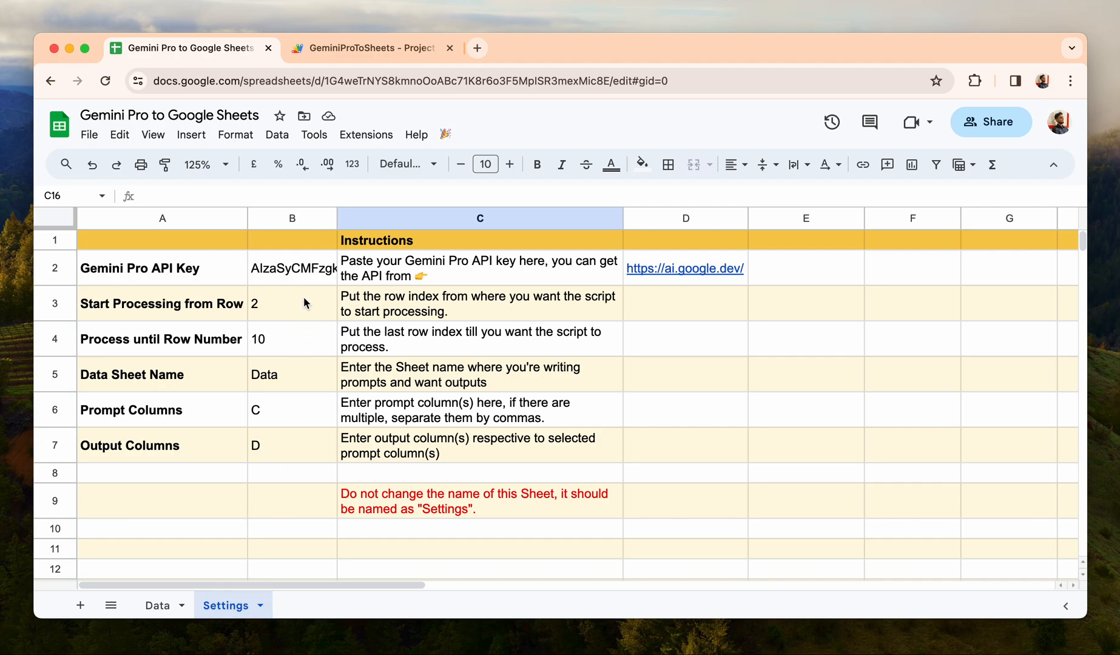
{"action": "mouse_move", "coordinate": [273, 279]}
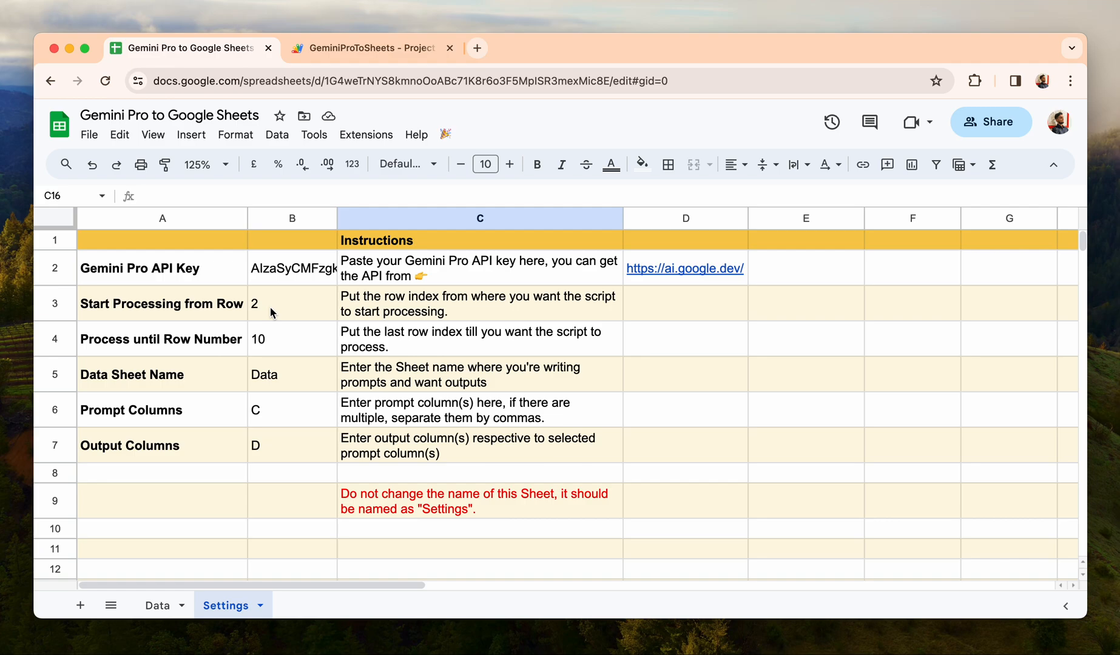
Compare Data row 2 and the empty Output cell D2 against the Settings sheet.
{"action": "left_click", "coordinate": [157, 606]}
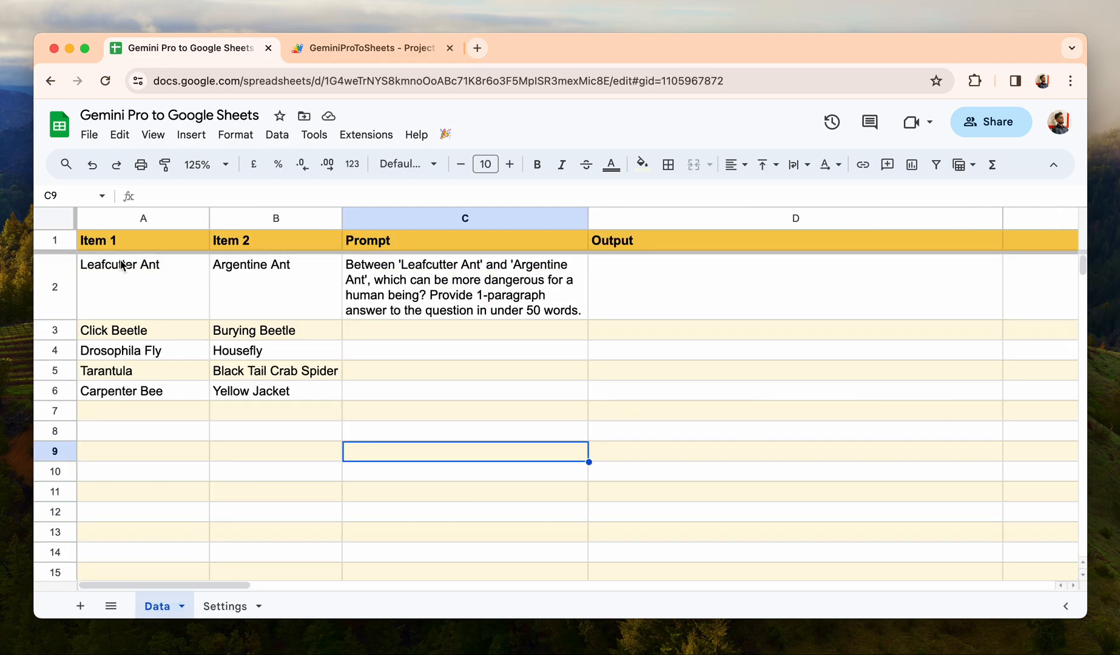
{"action": "left_click", "coordinate": [54, 286]}
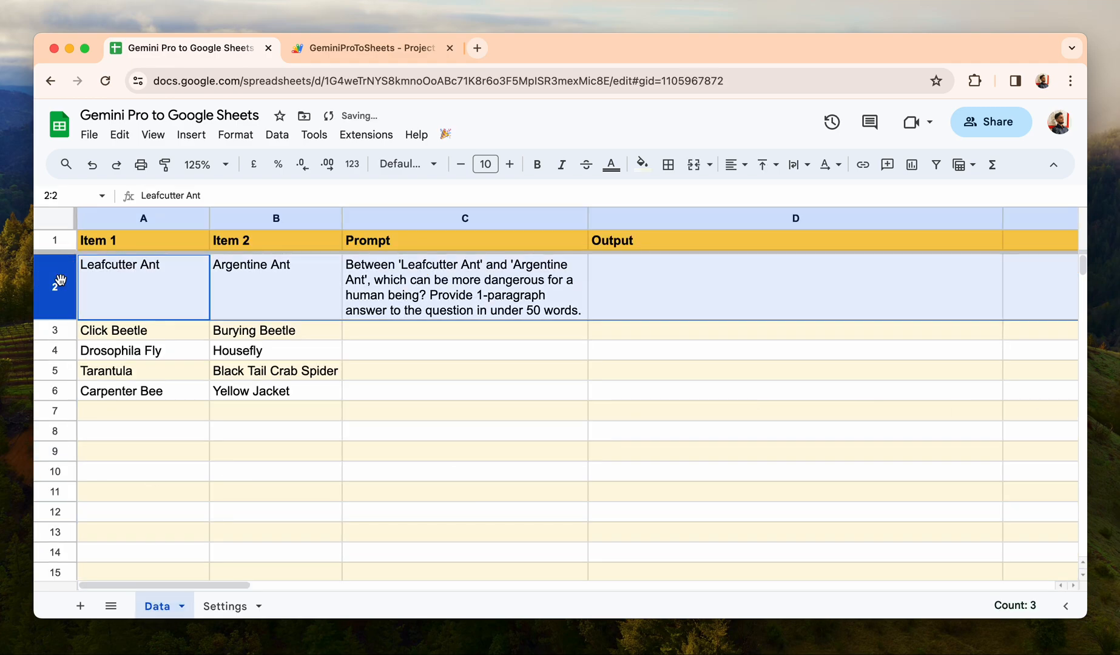
{"action": "left_click", "coordinate": [225, 606]}
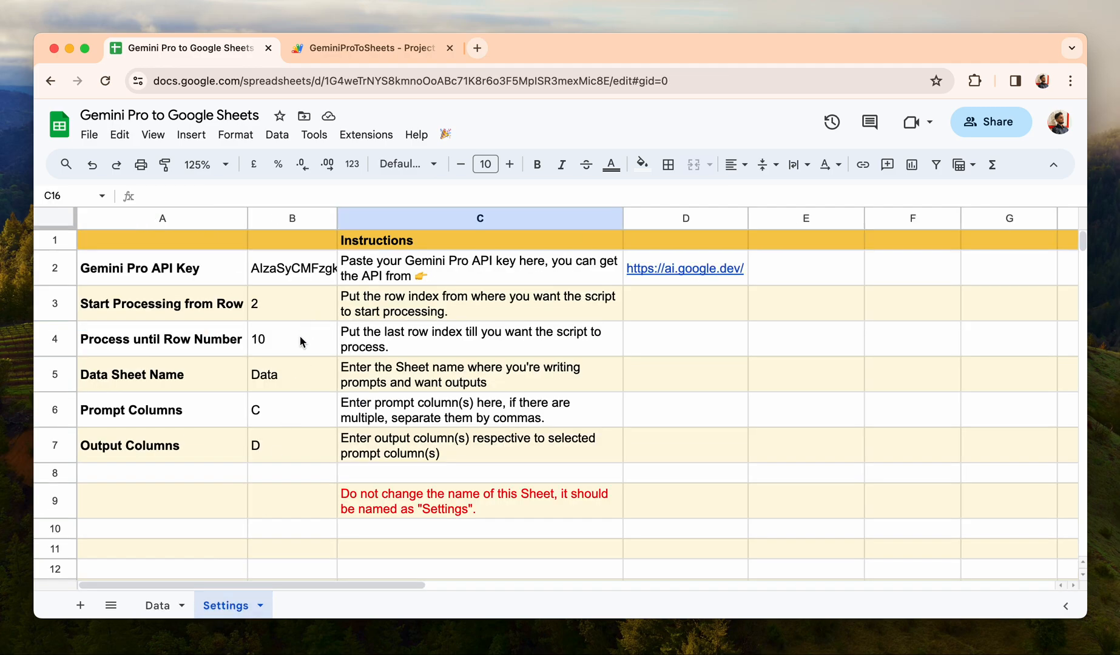
{"action": "mouse_move", "coordinate": [315, 383]}
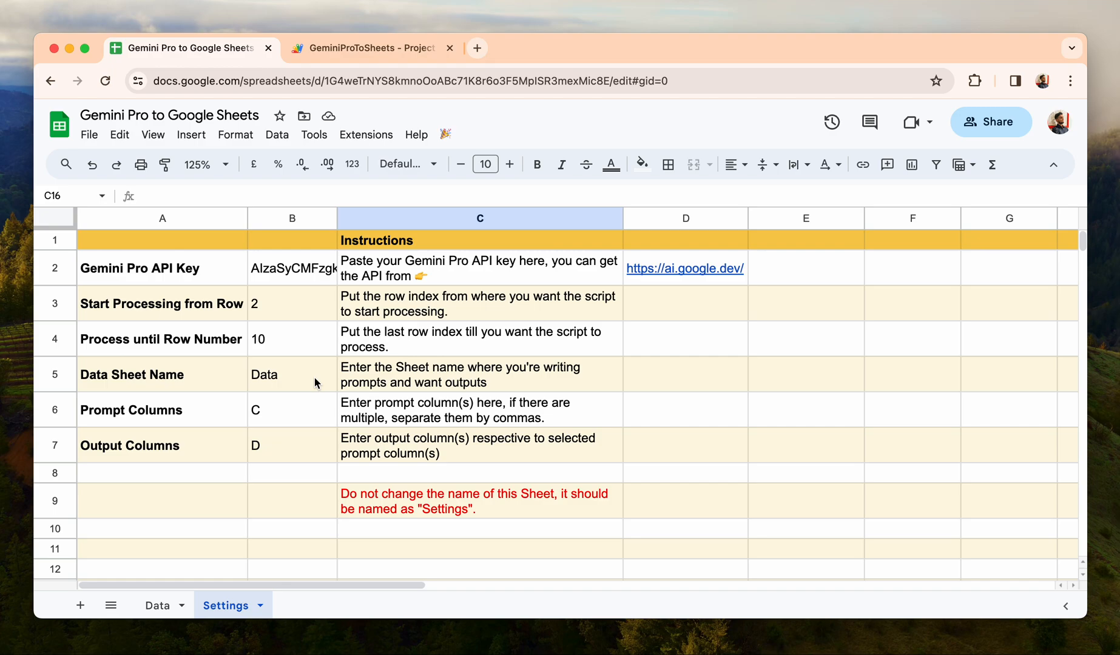
{"action": "mouse_move", "coordinate": [303, 406]}
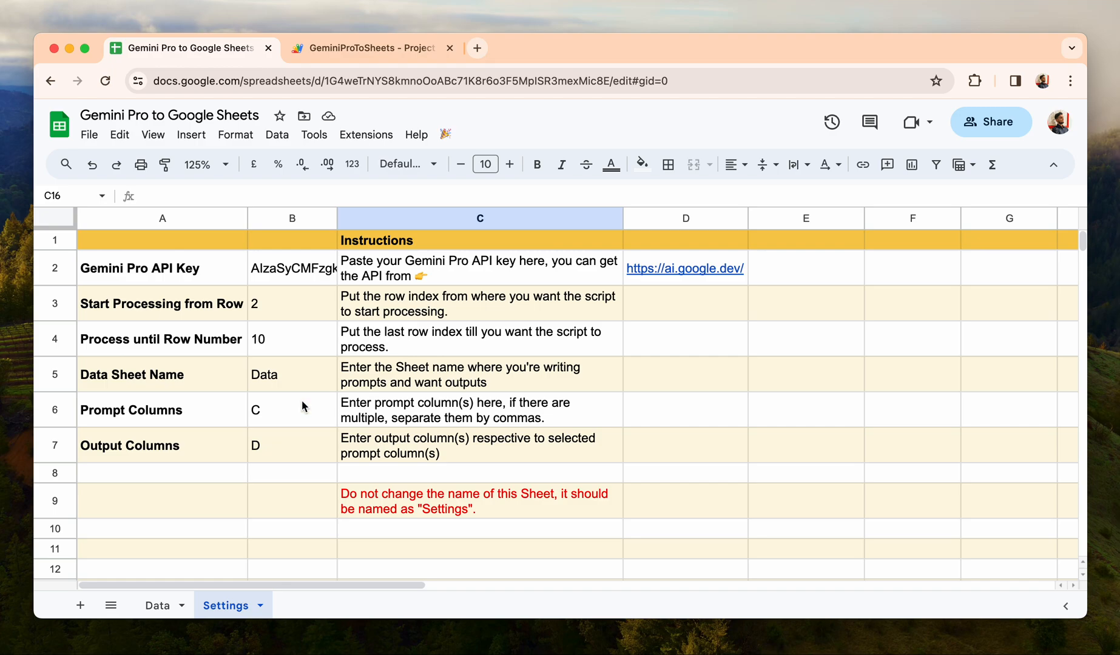
{"action": "left_click", "coordinate": [156, 606]}
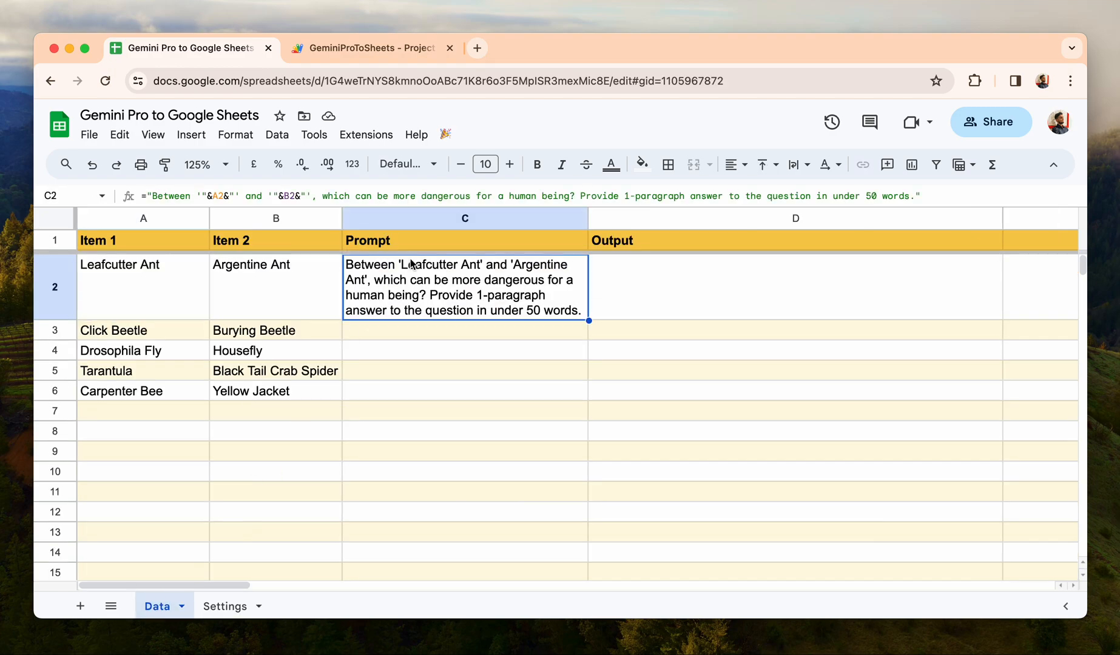
{"action": "left_click", "coordinate": [795, 287]}
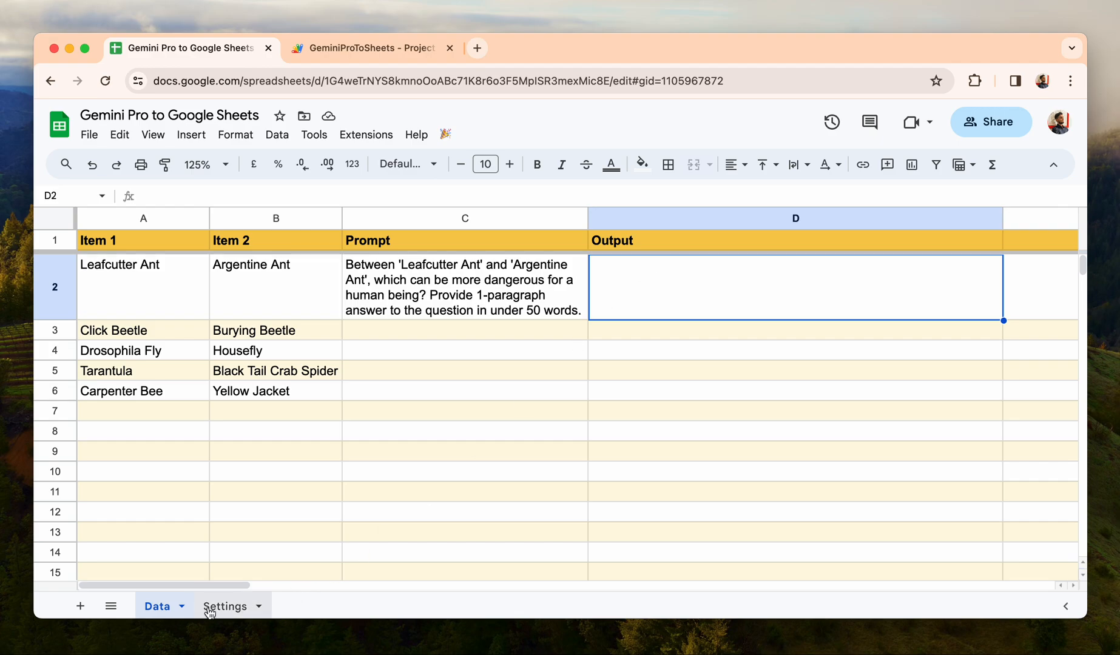
{"action": "left_click", "coordinate": [226, 606]}
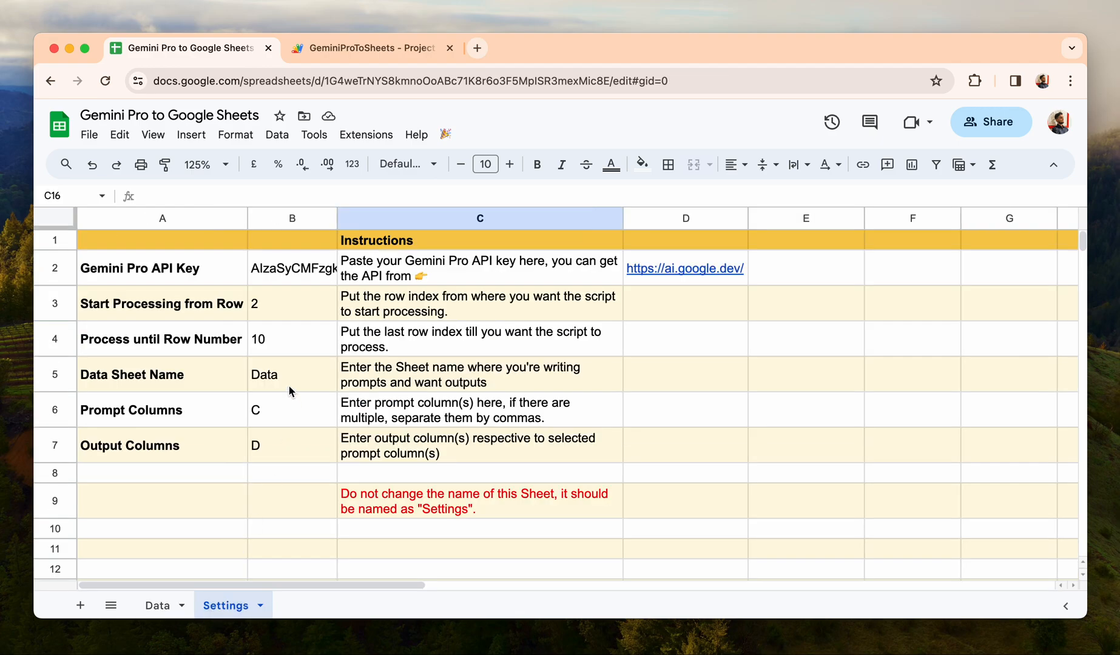
{"action": "mouse_move", "coordinate": [293, 419]}
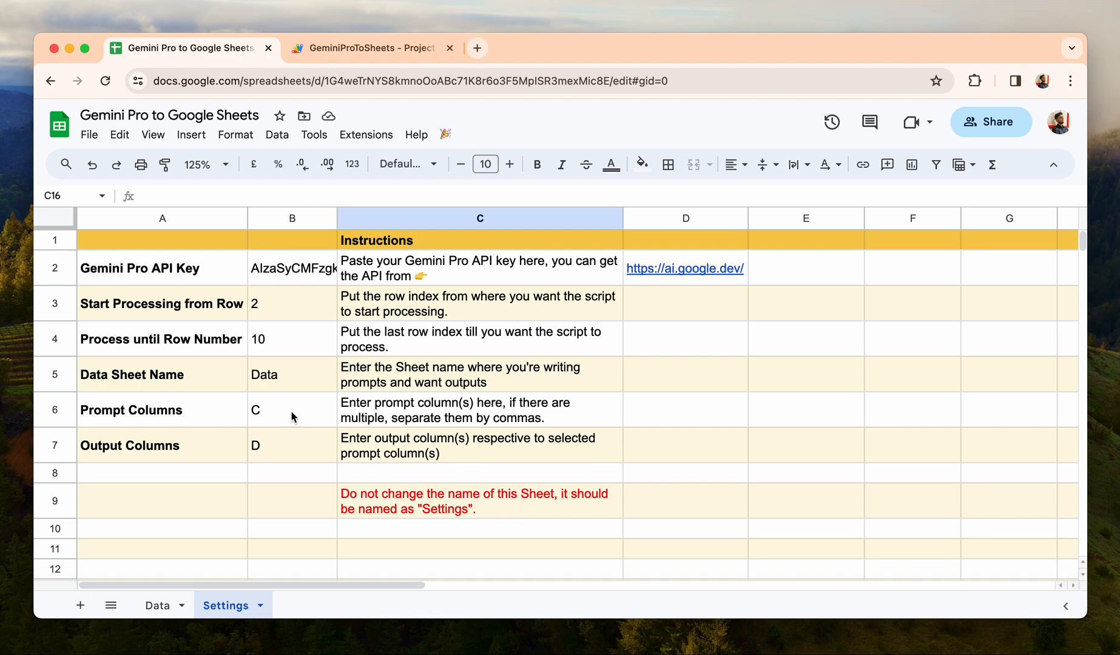
Match the C2 prompt formula to the Settings Prompt Columns value C, ending on Data.
{"action": "left_click", "coordinate": [157, 606]}
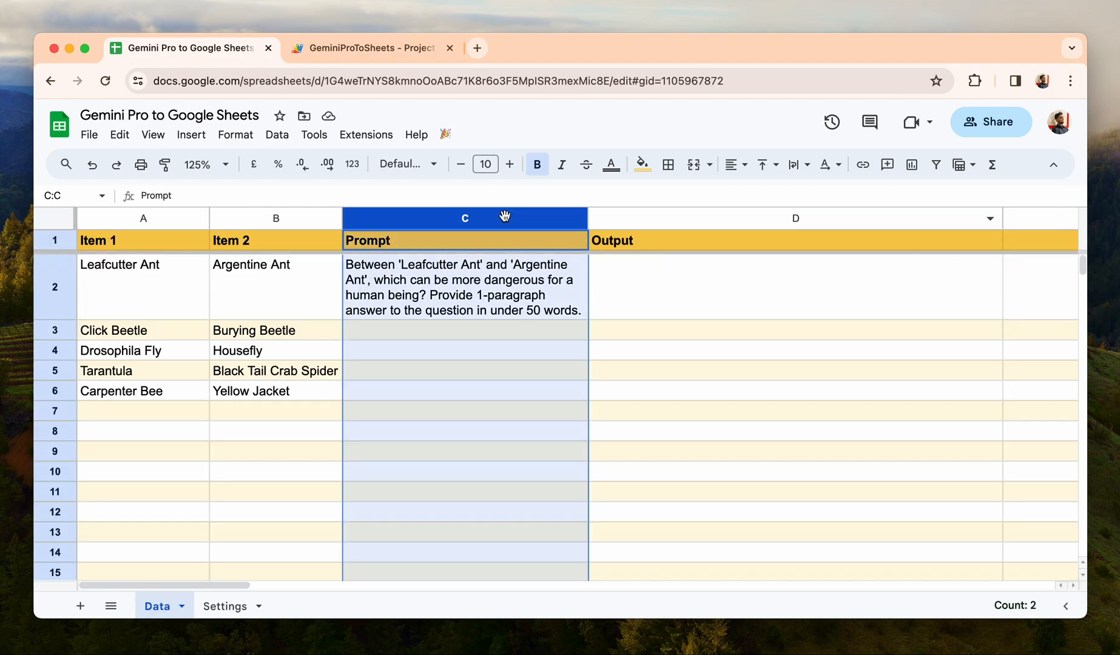
{"action": "left_click", "coordinate": [465, 286]}
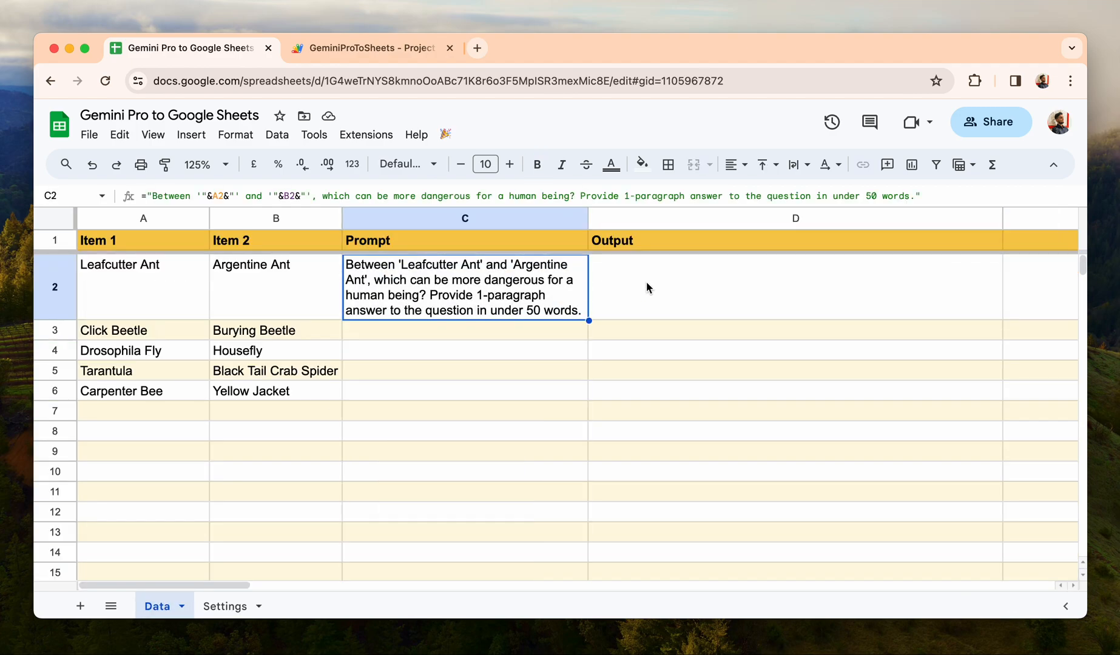
{"action": "left_click", "coordinate": [226, 606]}
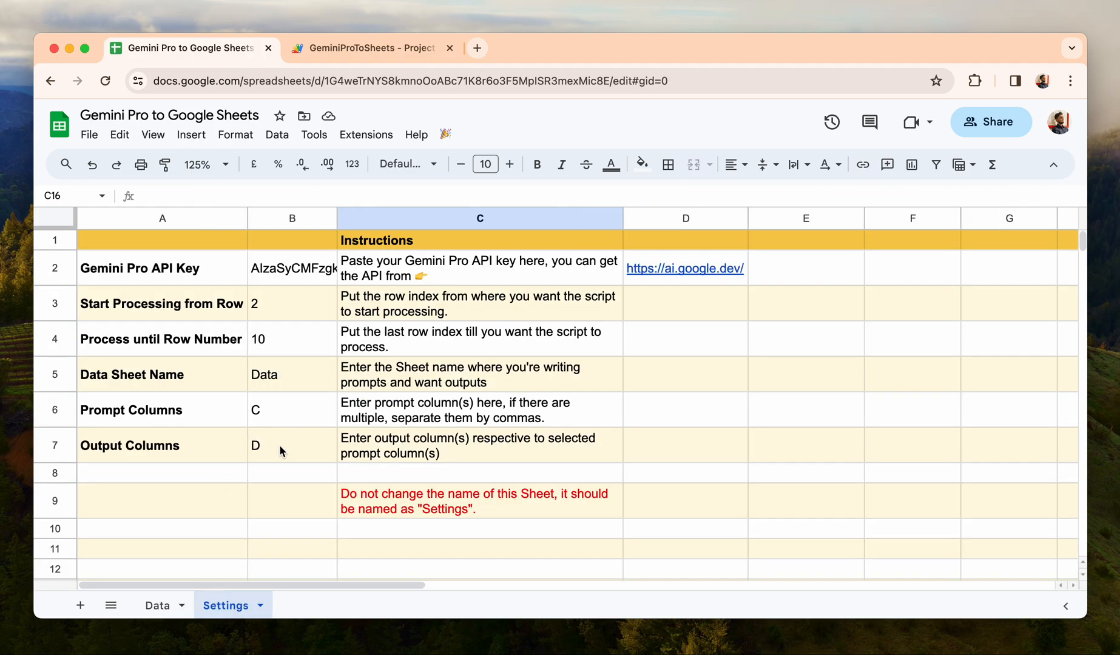
{"action": "mouse_move", "coordinate": [313, 416]}
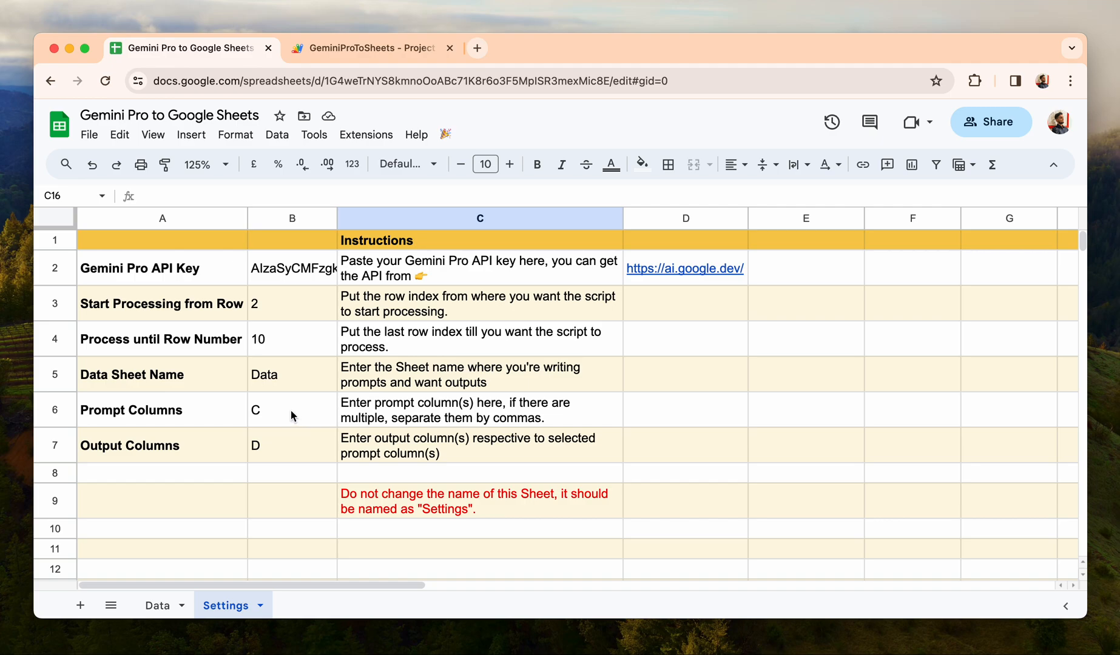
{"action": "left_click", "coordinate": [291, 410]}
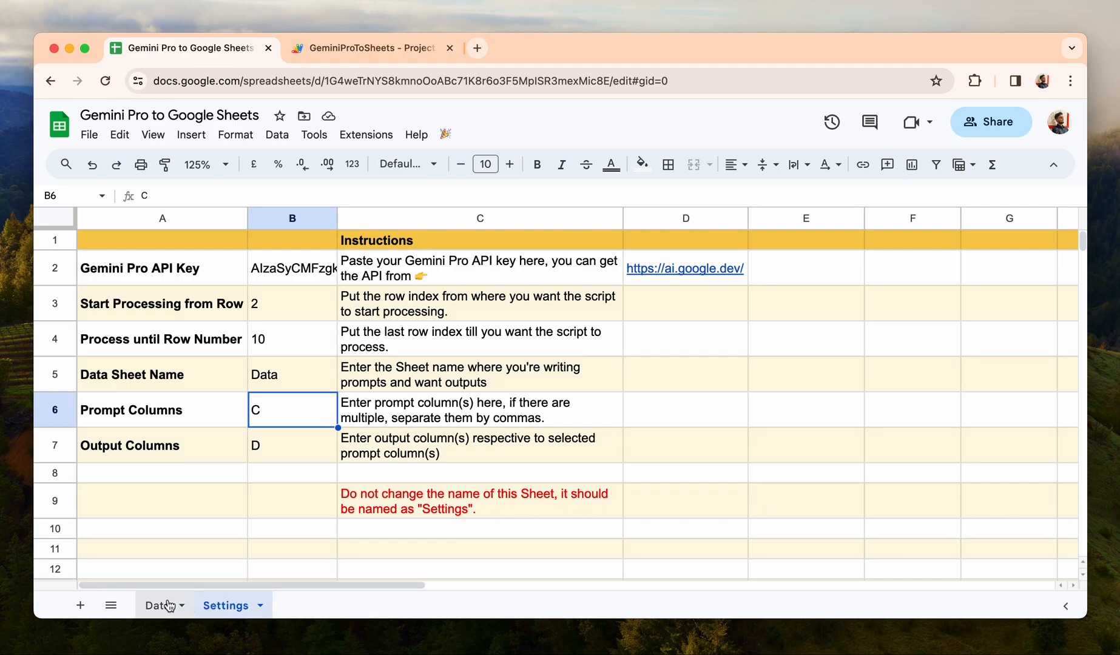
{"action": "left_click", "coordinate": [157, 606]}
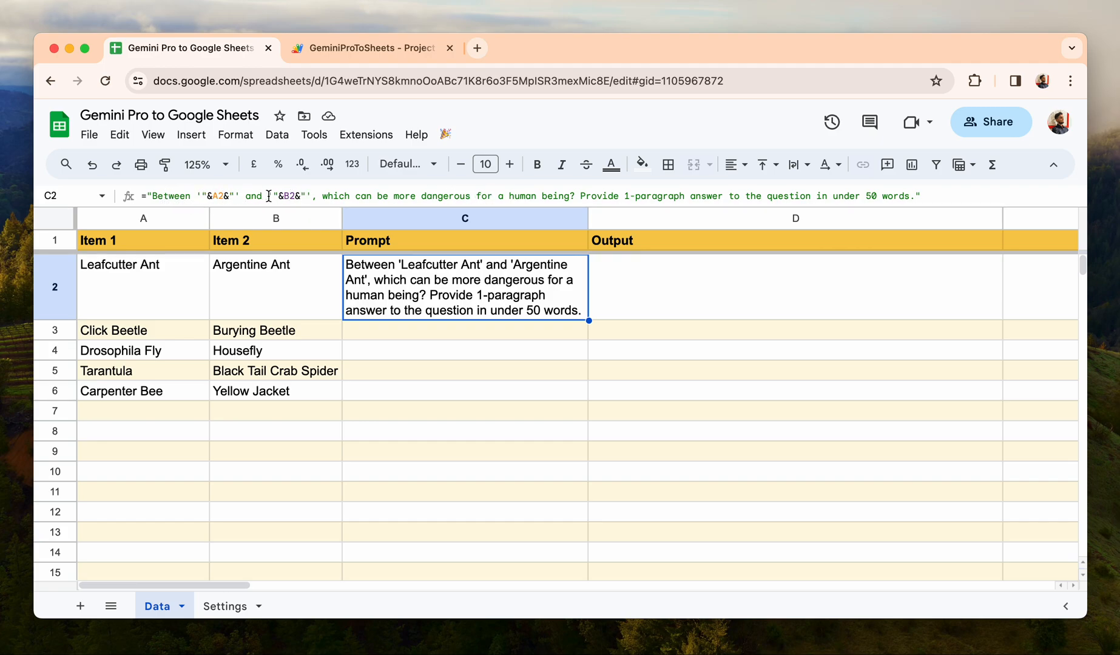
Fill the C2 prompt formula down to C6 and widen the Prompt column C.
{"action": "left_click_drag", "start_coordinate": [590, 320], "coordinate": [587, 394]}
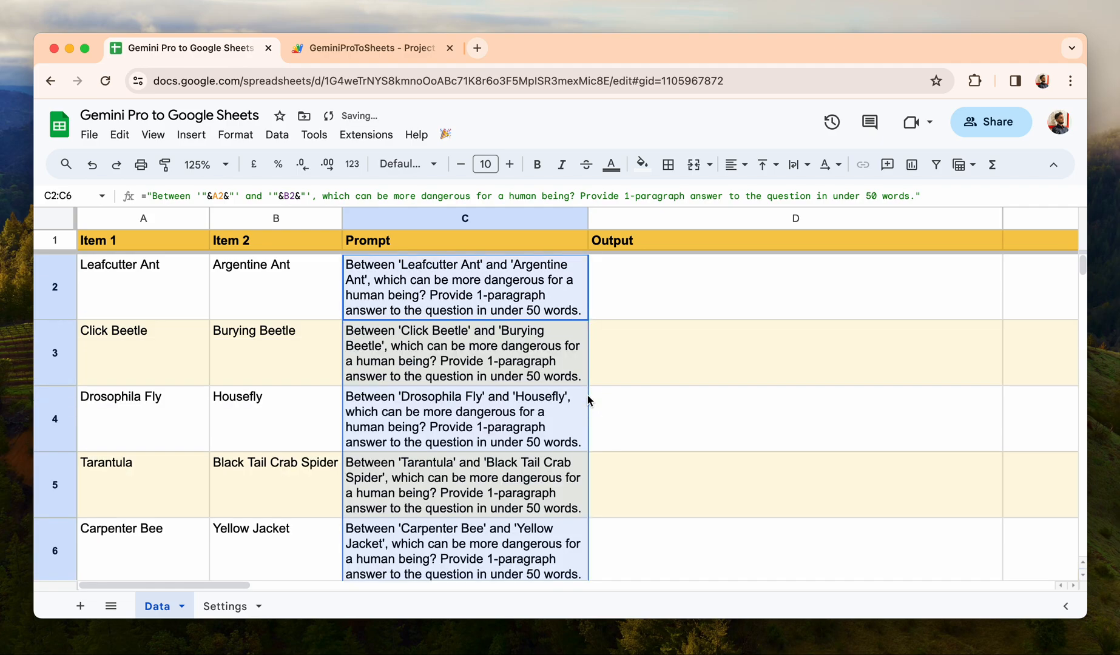
{"action": "left_click", "coordinate": [795, 419]}
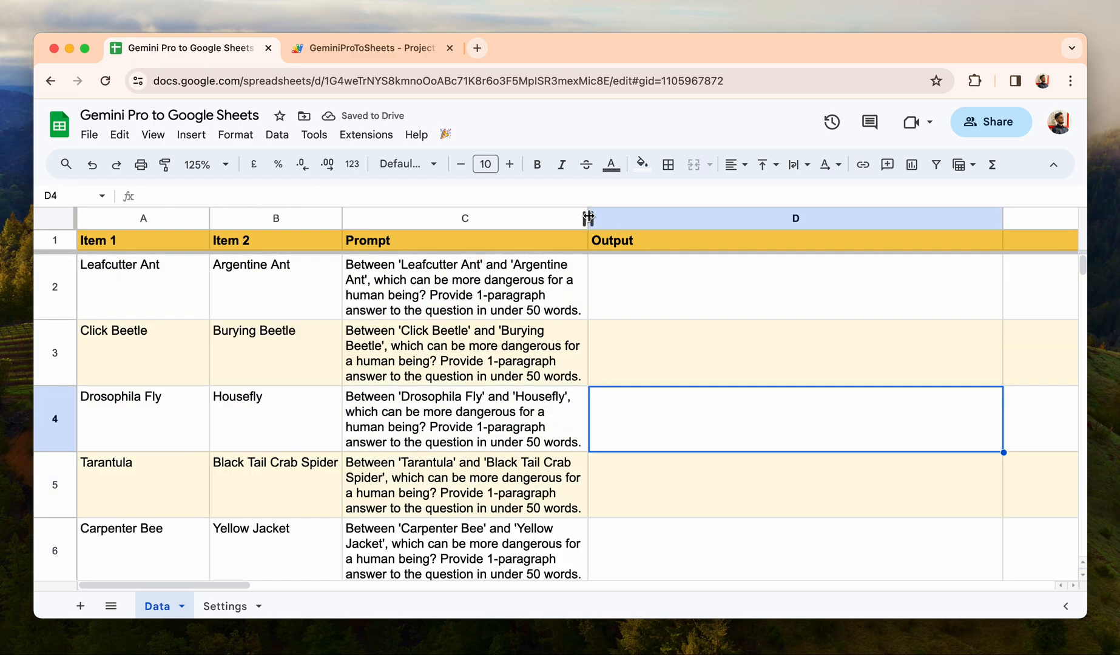
{"action": "left_click_drag", "start_coordinate": [588, 217], "coordinate": [621, 218]}
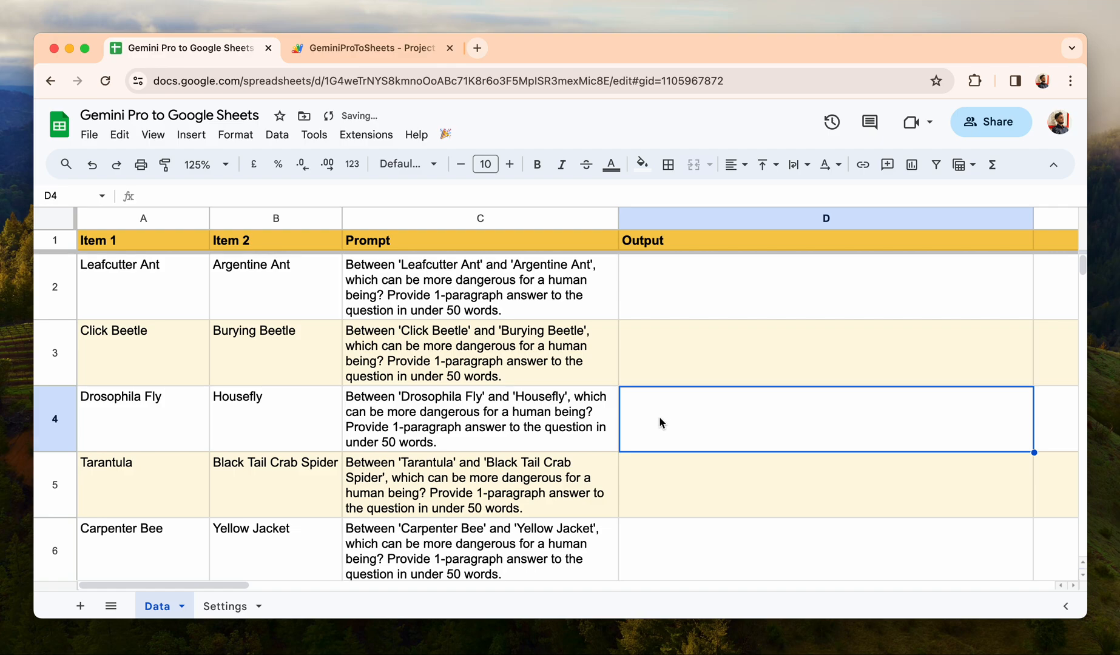
{"action": "left_click", "coordinate": [826, 353]}
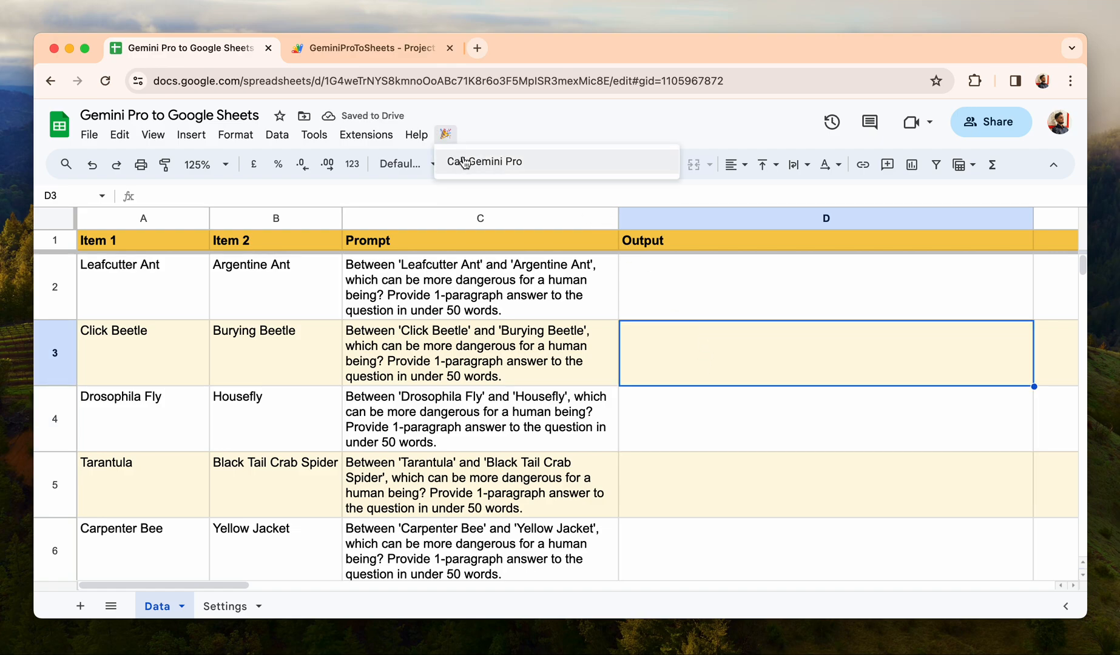
Run Call Gemini Pro from the 🎉 menu so row 2's Output gets its answer.
{"action": "left_click", "coordinate": [485, 161]}
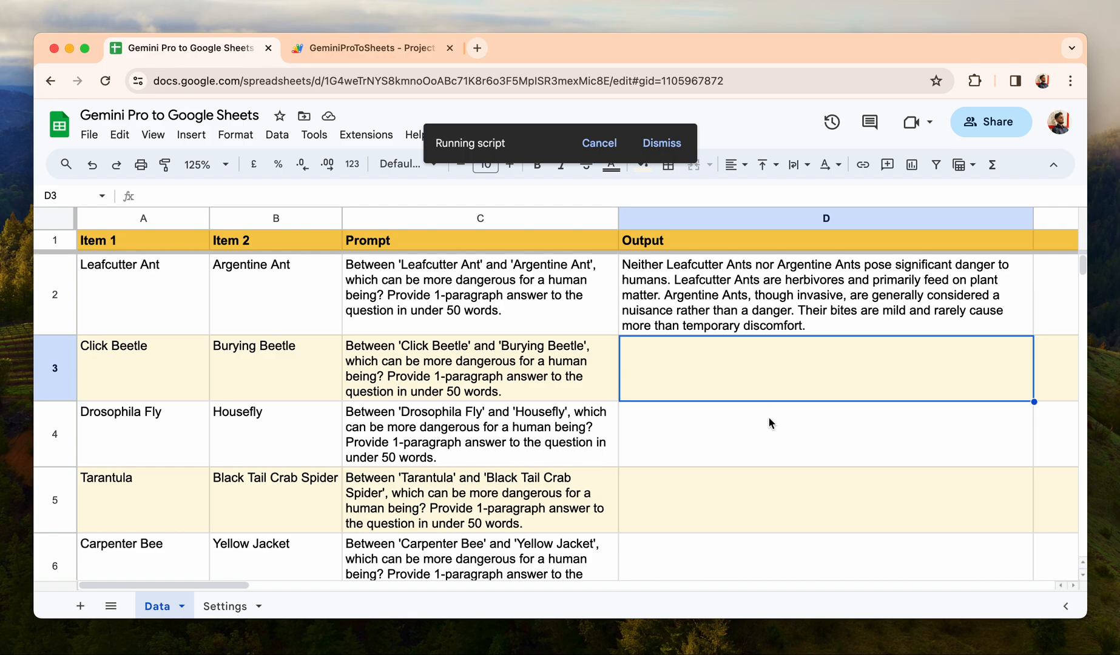
{"action": "mouse_move", "coordinate": [965, 402]}
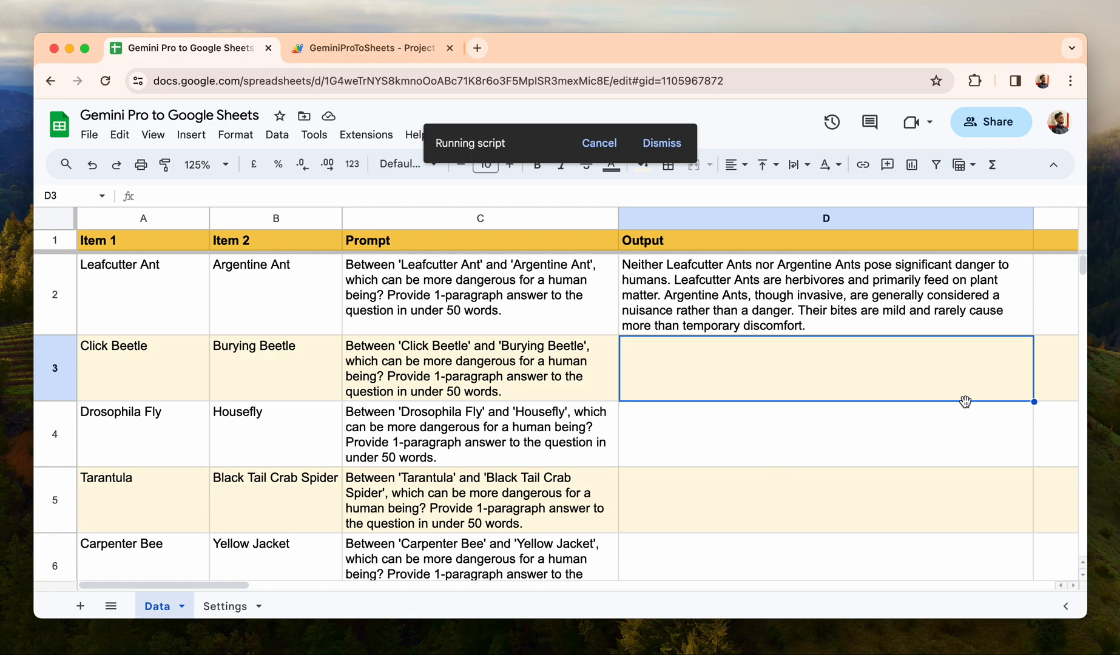